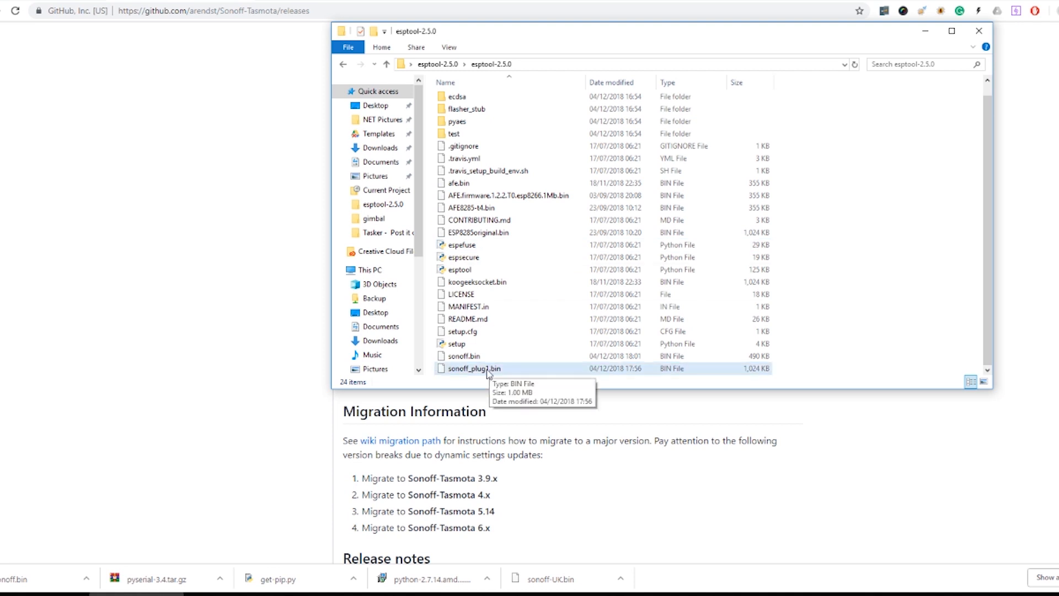
Return from File Explorer to the finished sonoff_plug2.bin backup output in PowerShell
{"action": "left_click", "coordinate": [462, 356]}
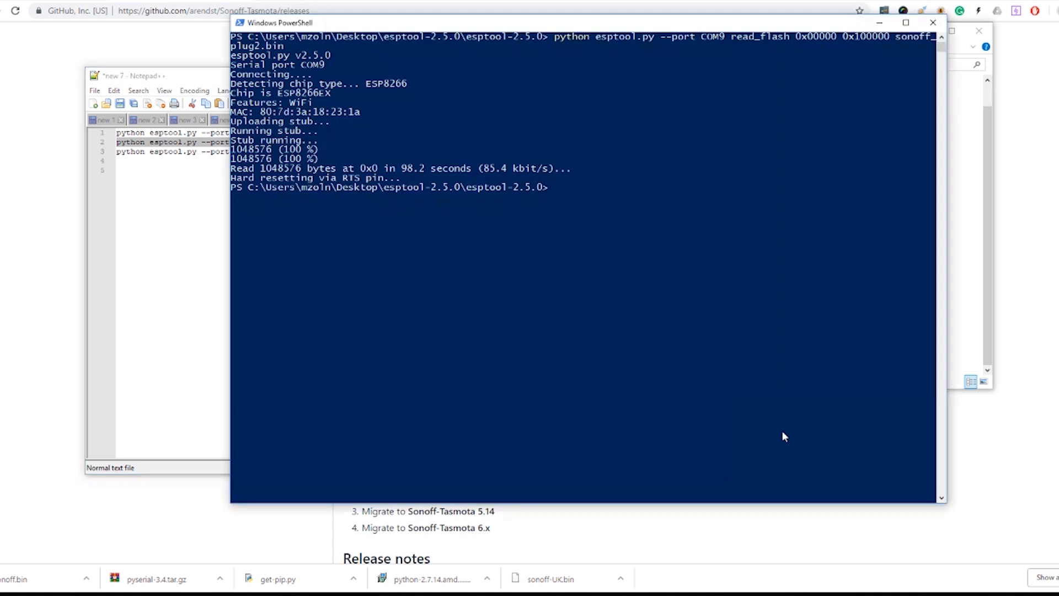
Erase the flash on COM9 and write sonoff.bin with write_flash -fs 1MB -fm dout 0x0
{"action": "key", "text": "Enter"}
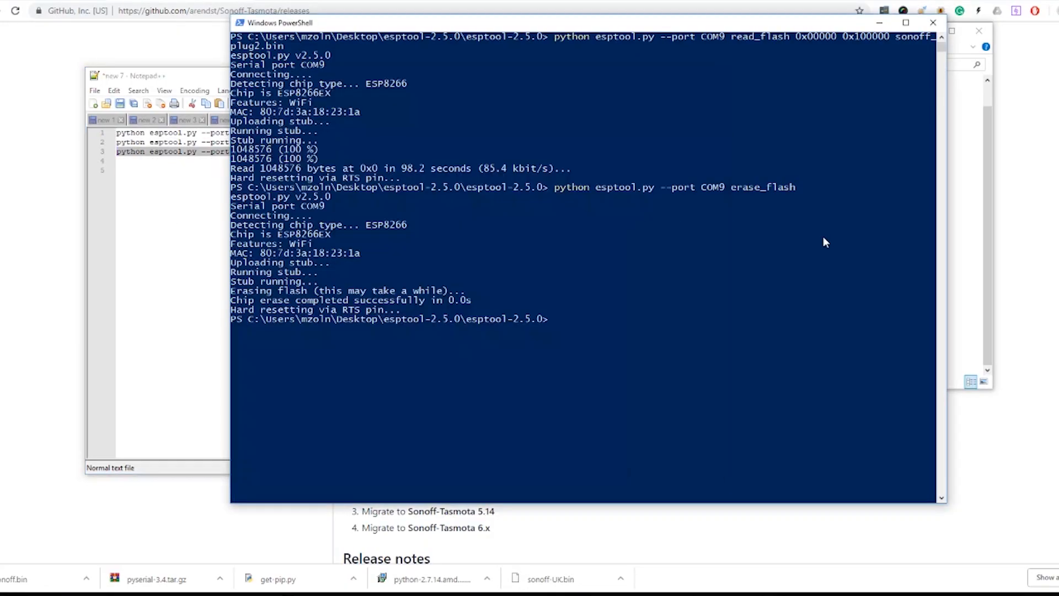
{"action": "type", "text": "python esptool.py --port COM9 write_flash -fs 1MB -fm dout 0x0 sonoff.bin"}
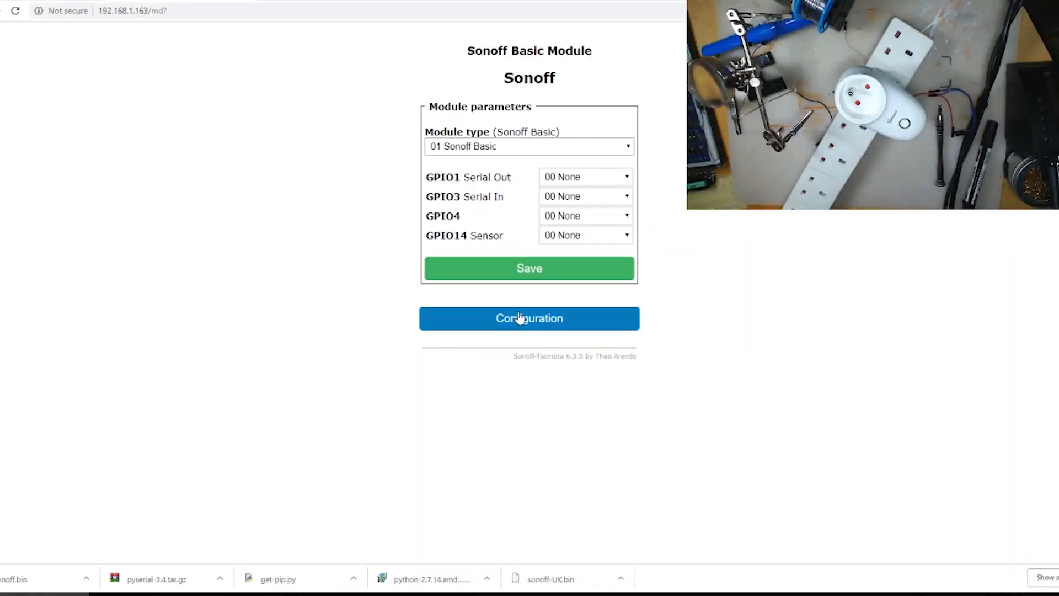
Reach the Configure WiFi page from Tasmota's Configuration menu
{"action": "left_click", "coordinate": [530, 318]}
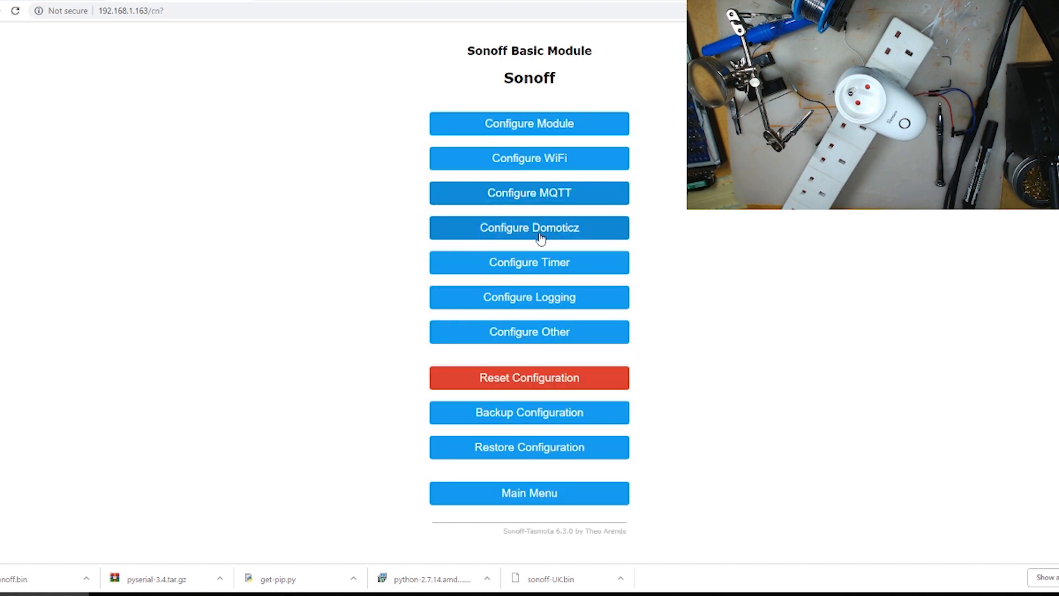
{"action": "left_click", "coordinate": [530, 159]}
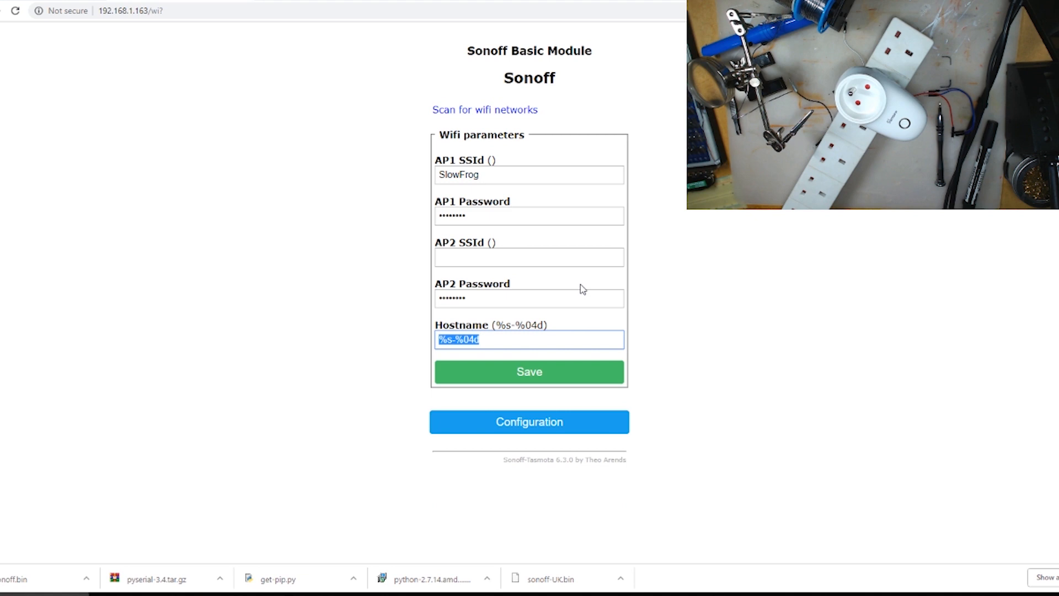
Set the hostname to SonoffP2, save the WiFi settings, and reload the main page after restart
{"action": "type", "text": "SonoffP2"}
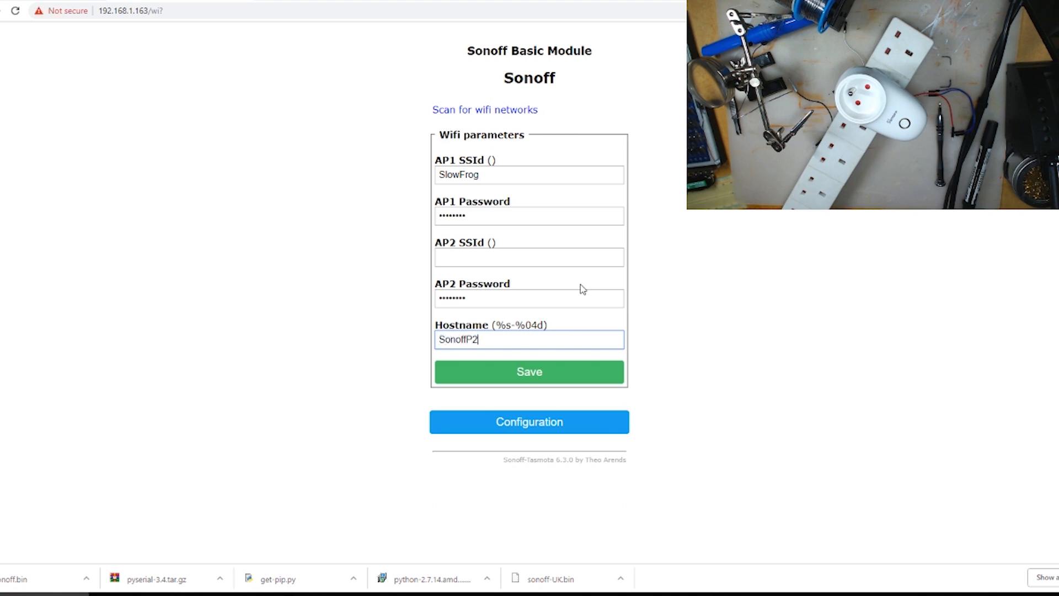
{"action": "left_click", "coordinate": [529, 372]}
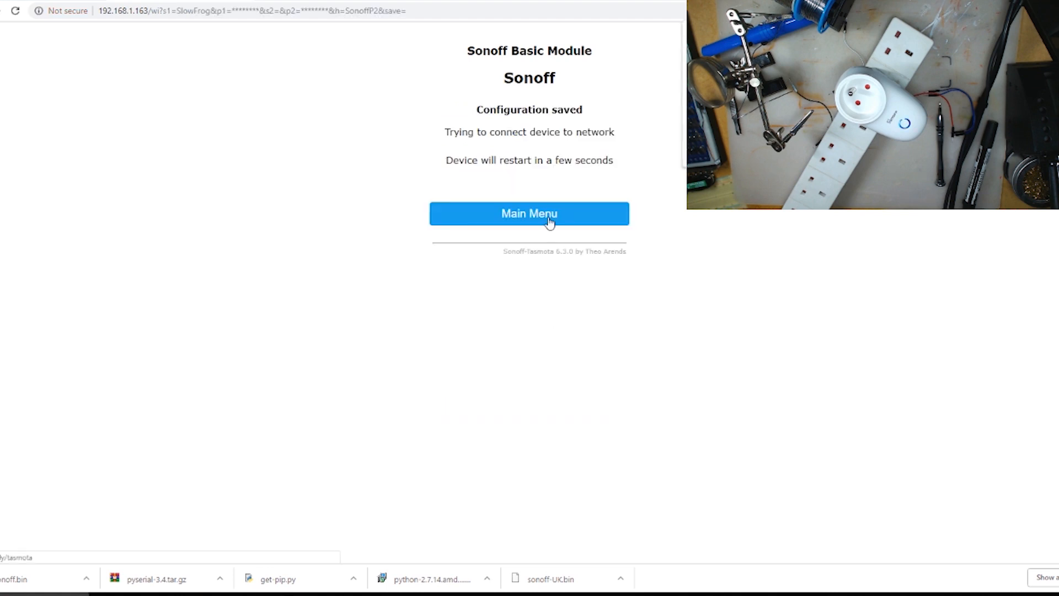
{"action": "mouse_move", "coordinate": [573, 207]}
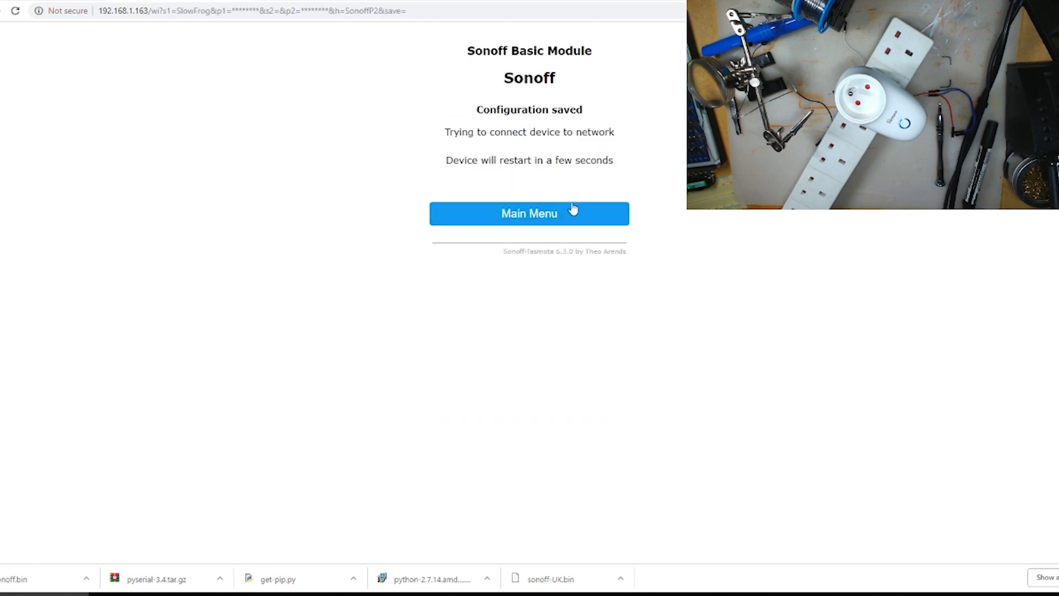
{"action": "left_click", "coordinate": [530, 213]}
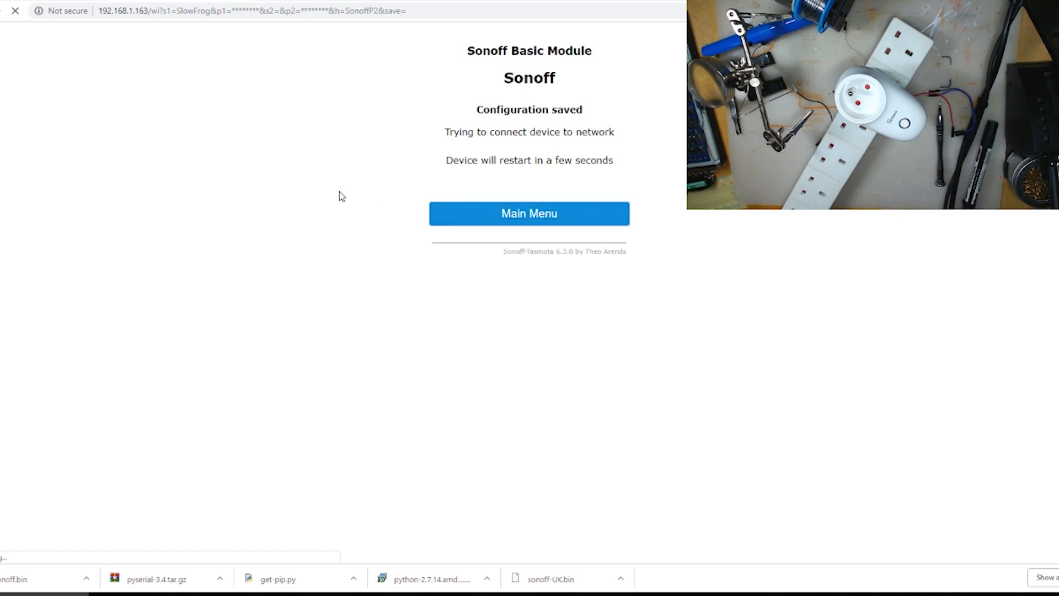
{"action": "left_click", "coordinate": [530, 214]}
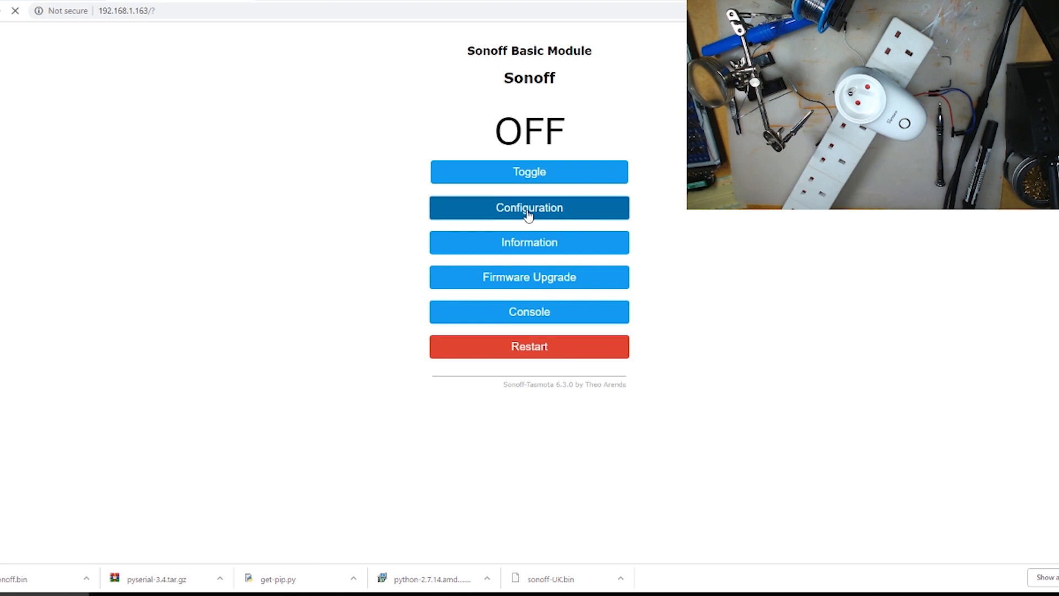
Show the restarted plug's Configuration menu with module, WiFi, MQTT and backup options
{"action": "left_click", "coordinate": [529, 207]}
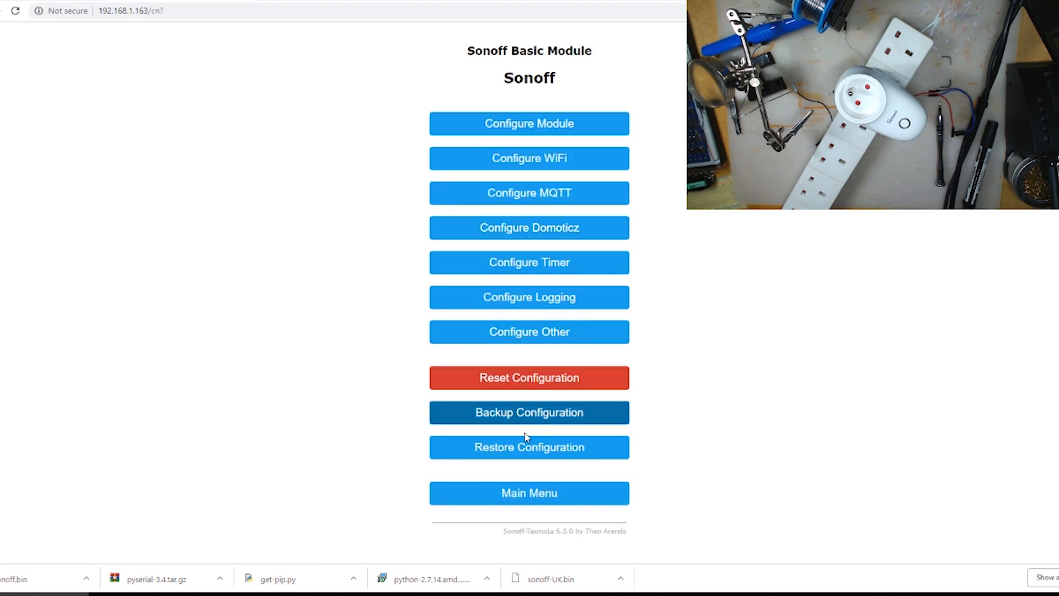
{"action": "mouse_move", "coordinate": [689, 313]}
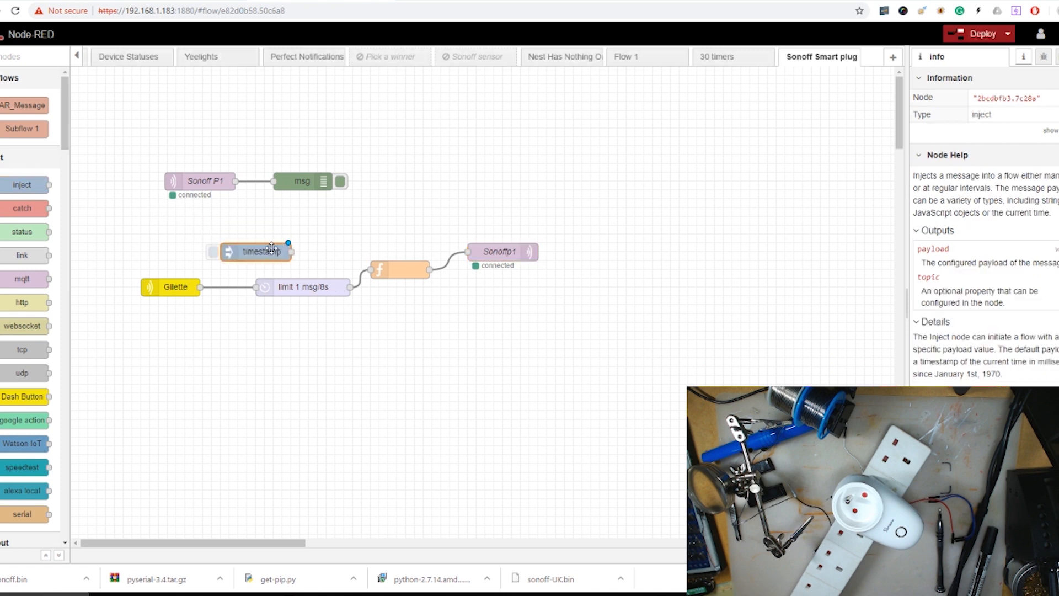
Set the inject node's payload to the string 2, wire it to Sonoffp1, and deploy the flow
{"action": "double_click", "coordinate": [259, 252]}
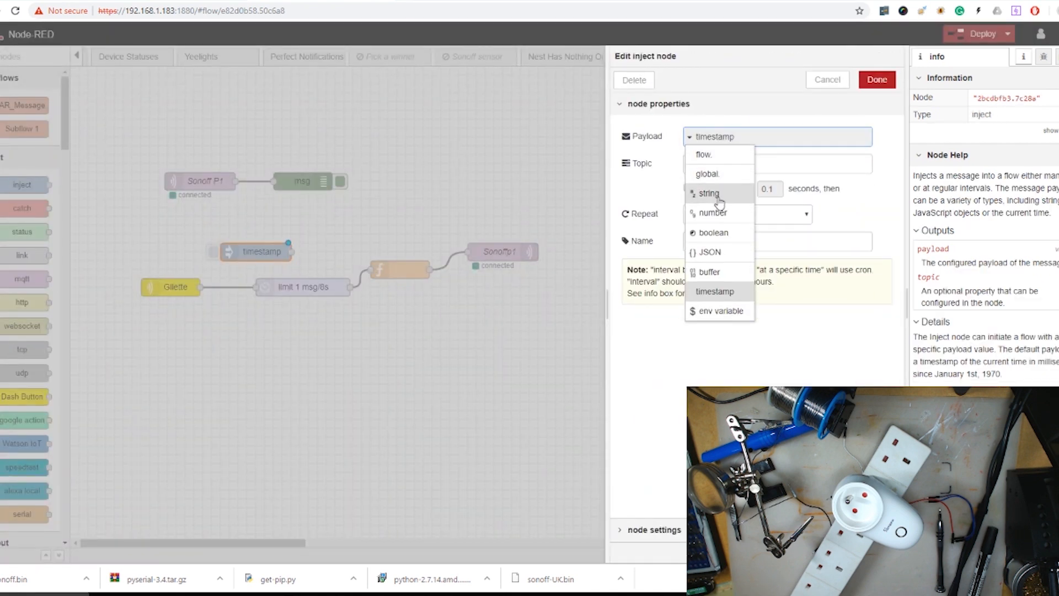
{"action": "left_click", "coordinate": [713, 212]}
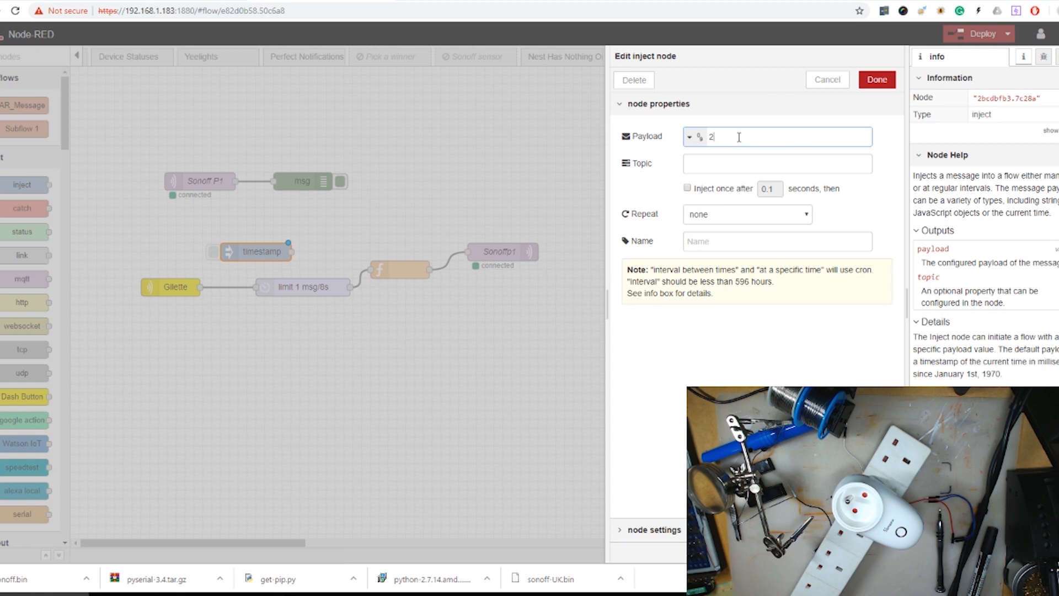
{"action": "left_click", "coordinate": [877, 79]}
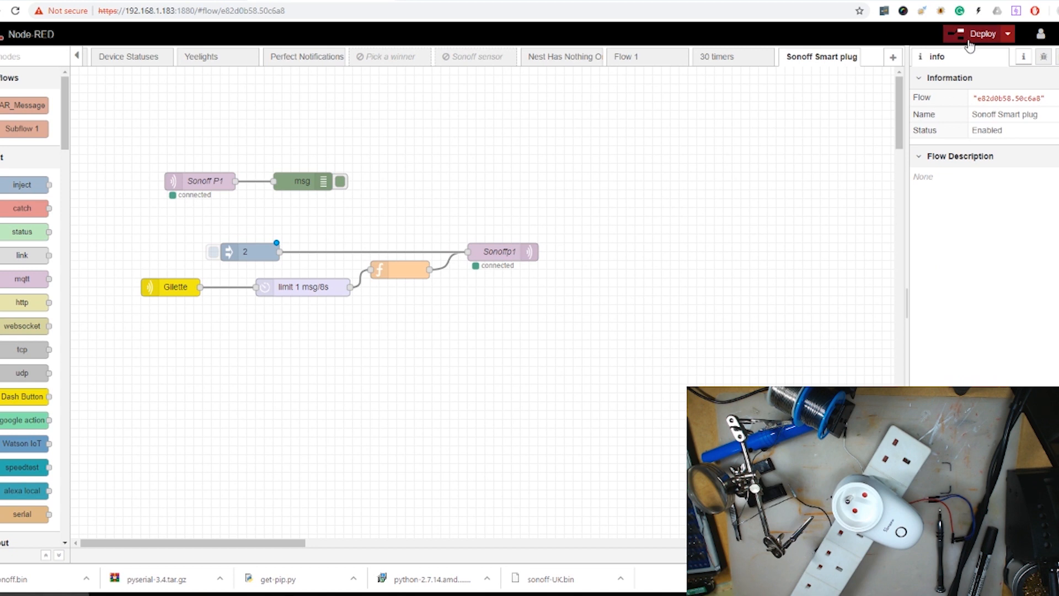
{"action": "left_click", "coordinate": [973, 33]}
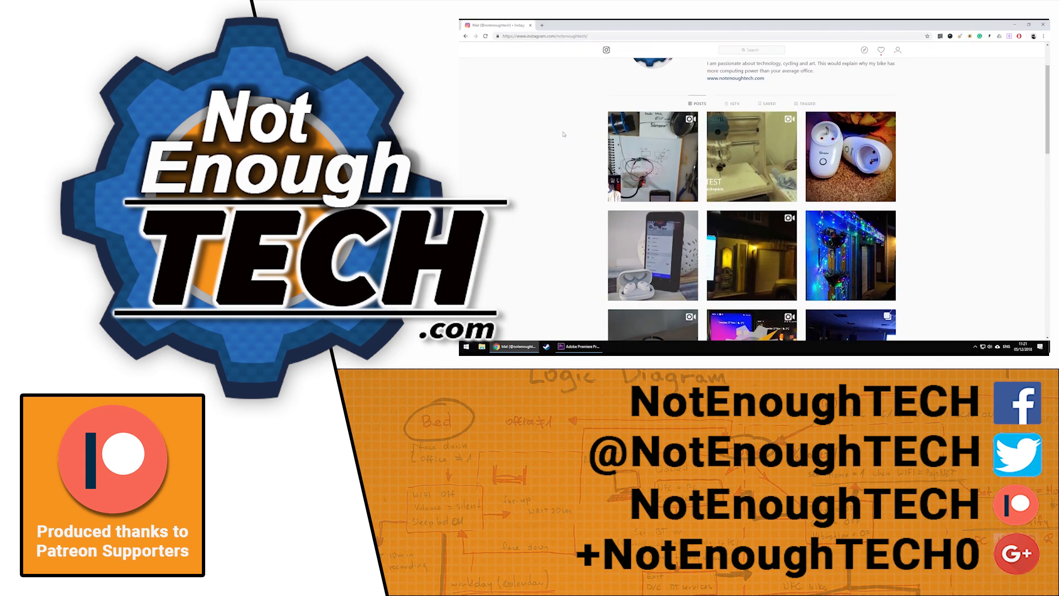
{"action": "scroll", "scroll_direction": "down", "scroll_amount": 3}
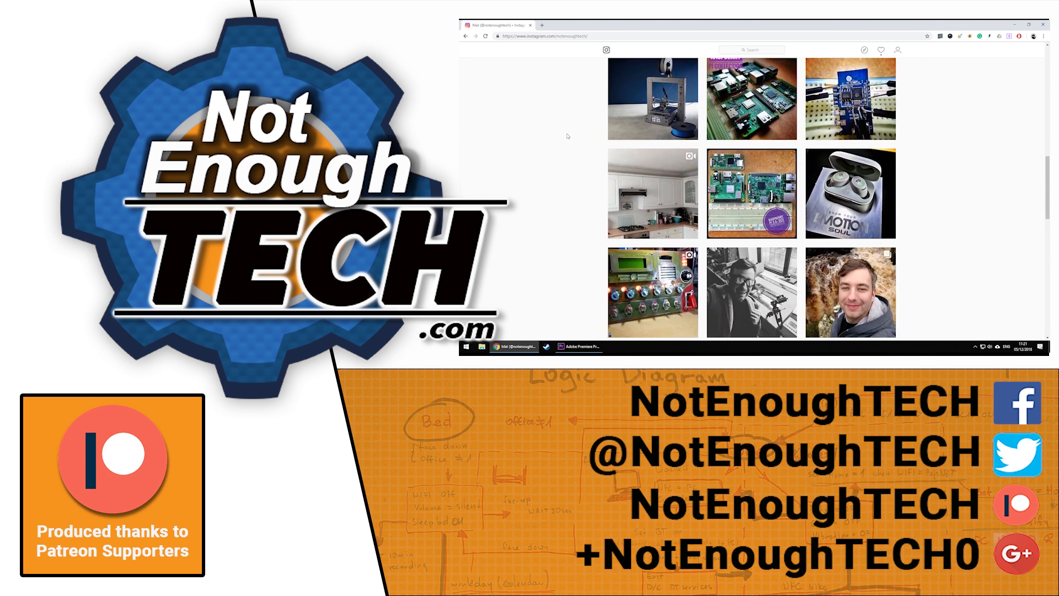